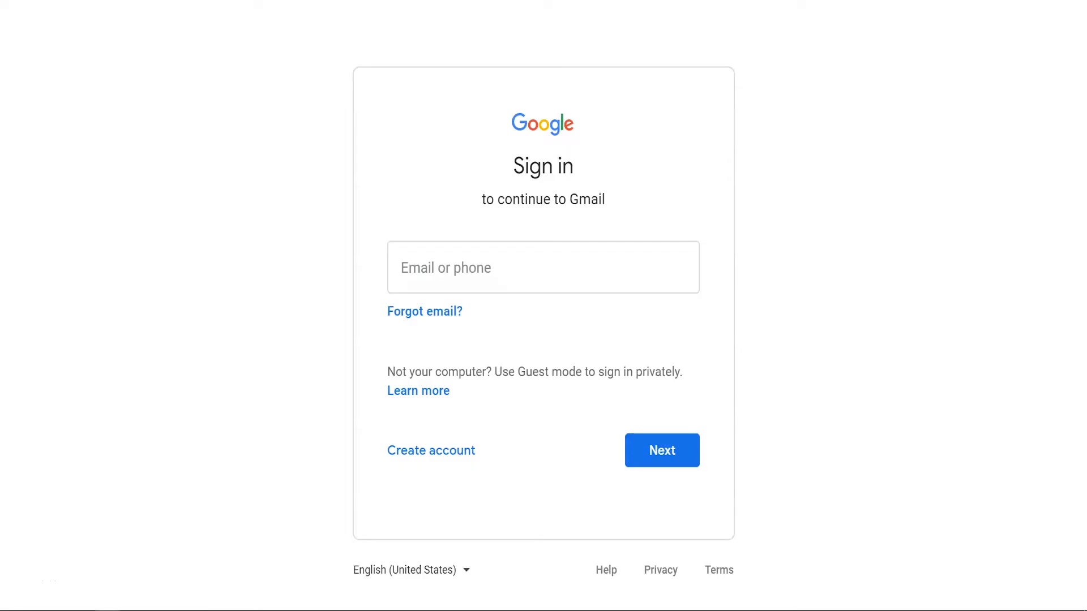
# Focus the empty 'Email or phone' field on the Google sign-in page
pyautogui.click(660, 450)
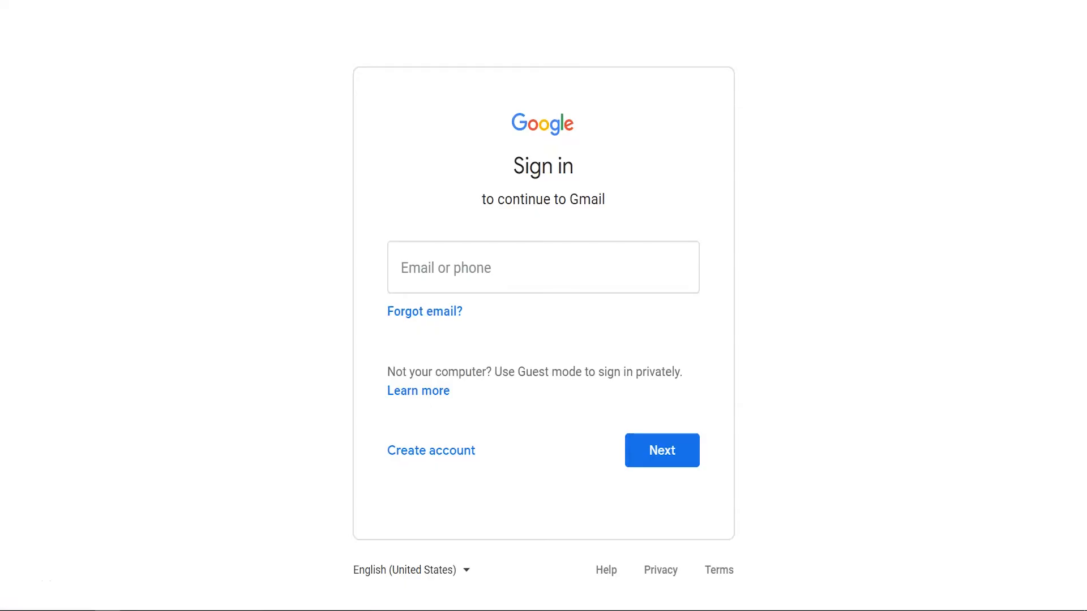
pyautogui.click(542, 268)
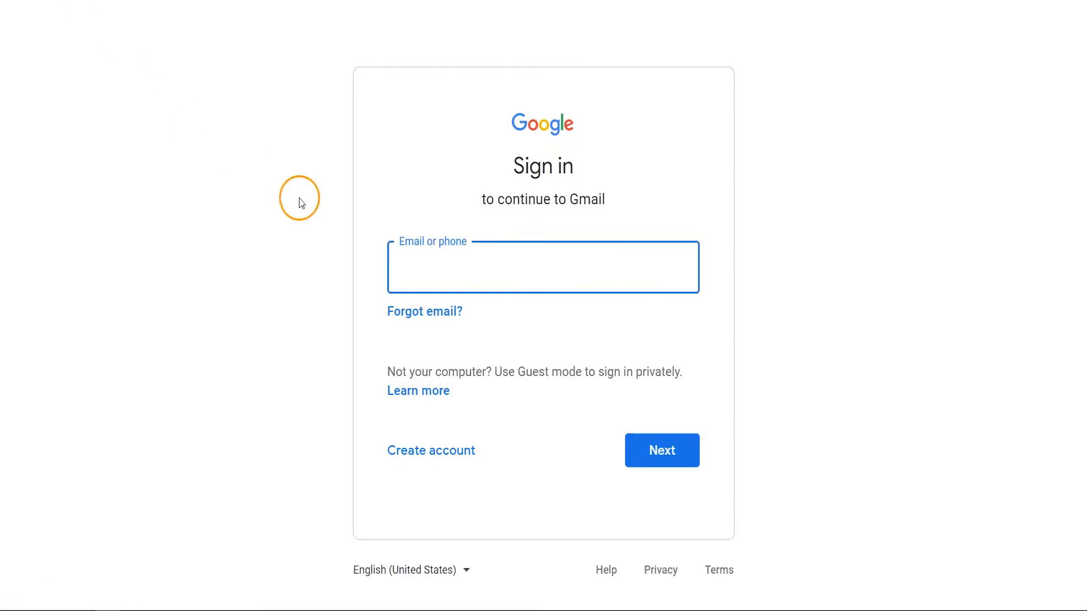
# Fill in the saved account email from autofill and continue to the password step
pyautogui.click(543, 268)
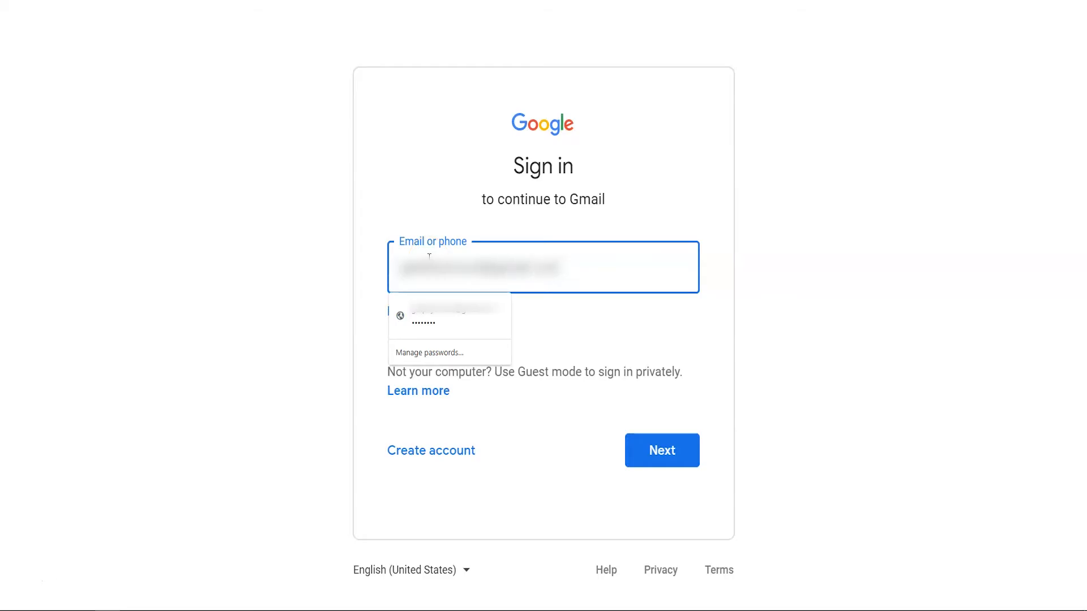
pyautogui.click(661, 450)
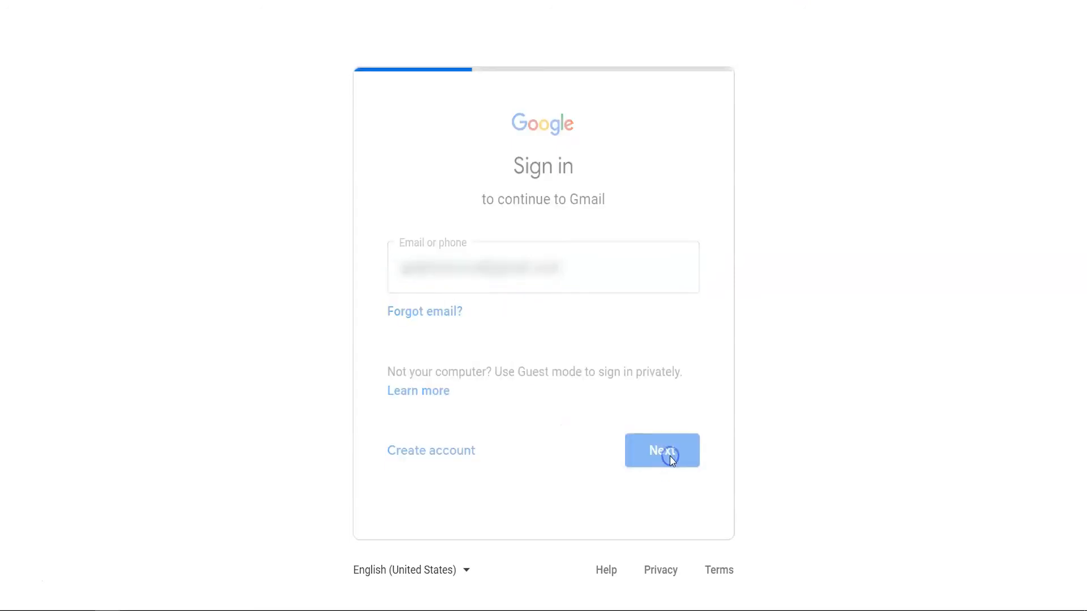
pyautogui.click(661, 450)
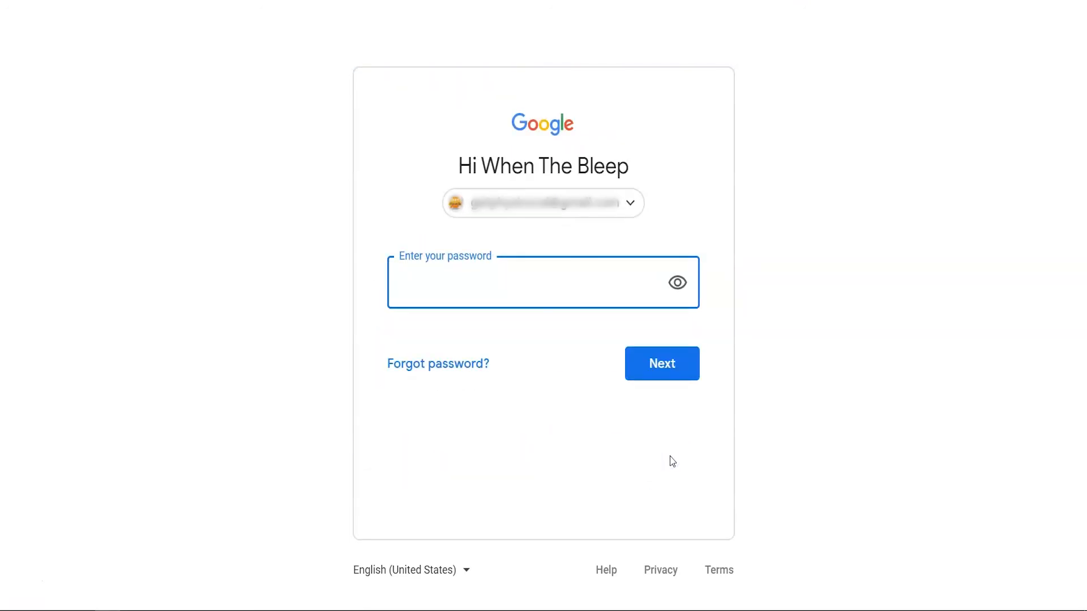
# Enter the account password and submit it so Gmail starts loading
pyautogui.click(527, 281)
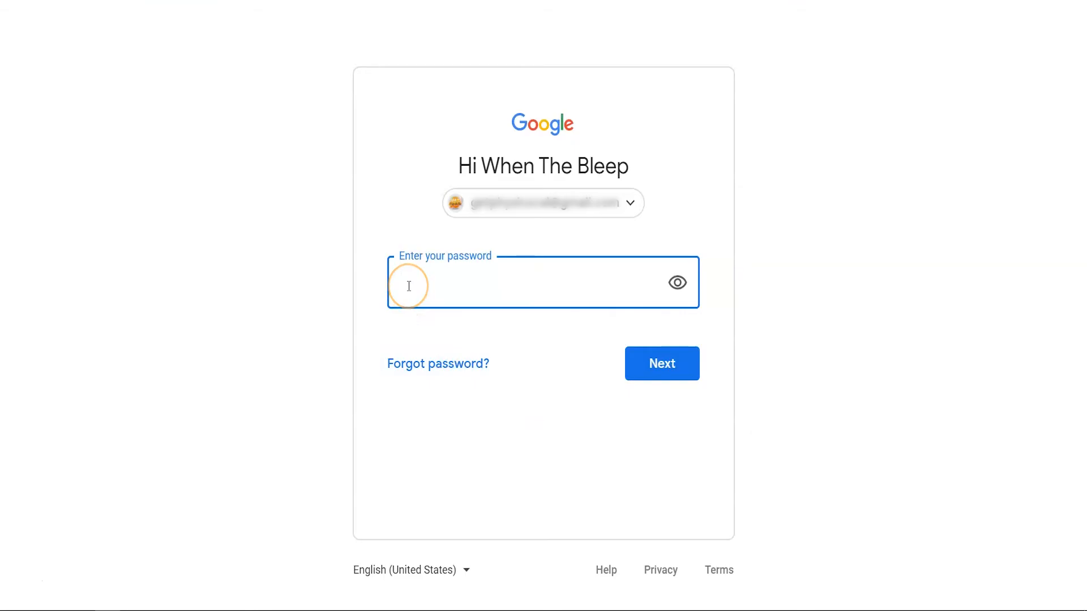
pyautogui.write('•')
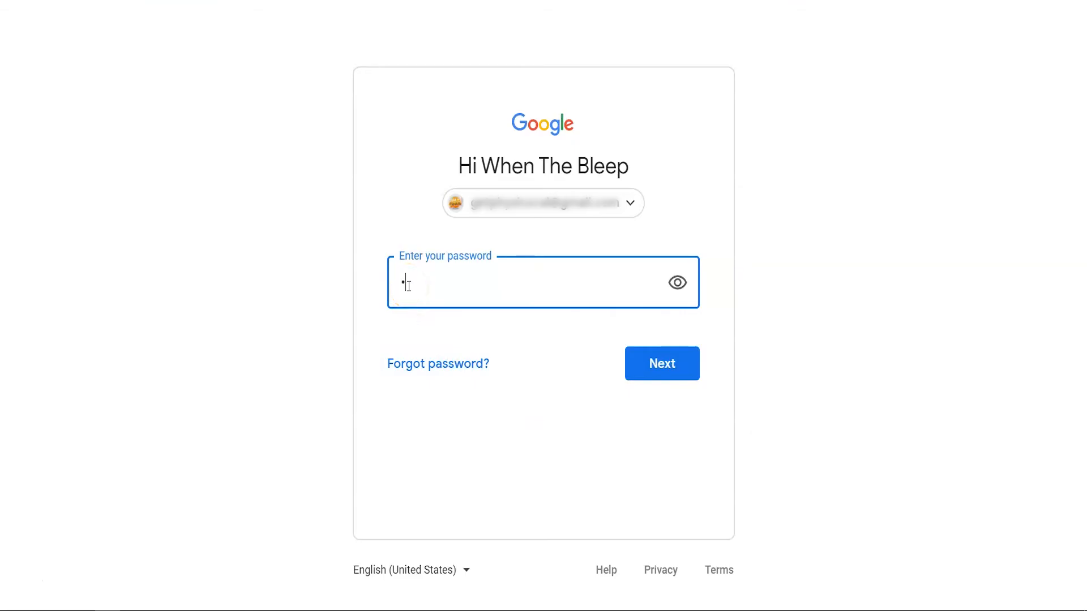
pyautogui.write('••')
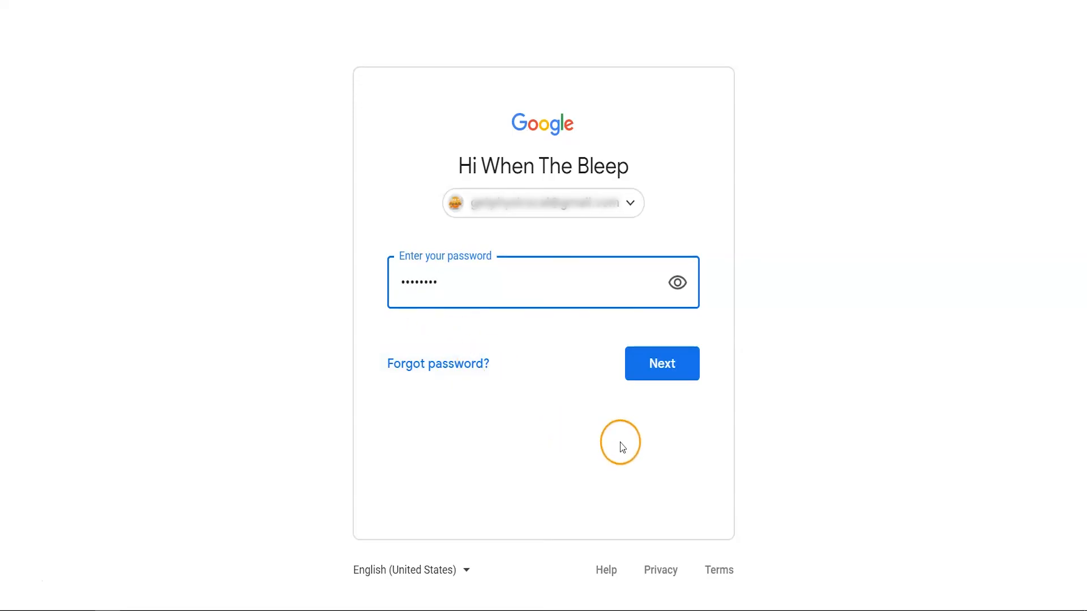
pyautogui.click(661, 363)
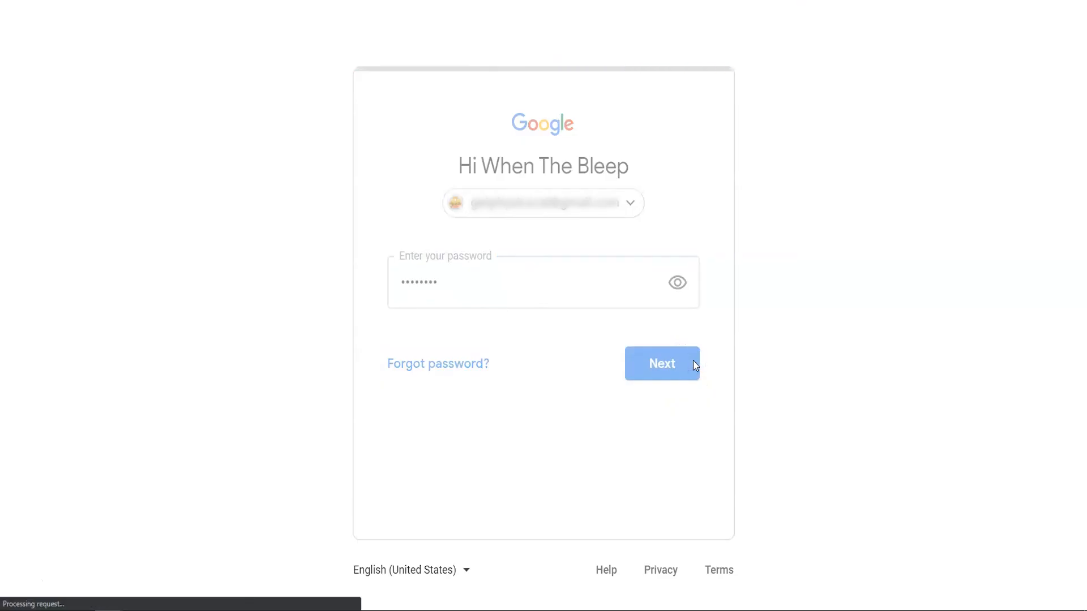
pyautogui.click(661, 364)
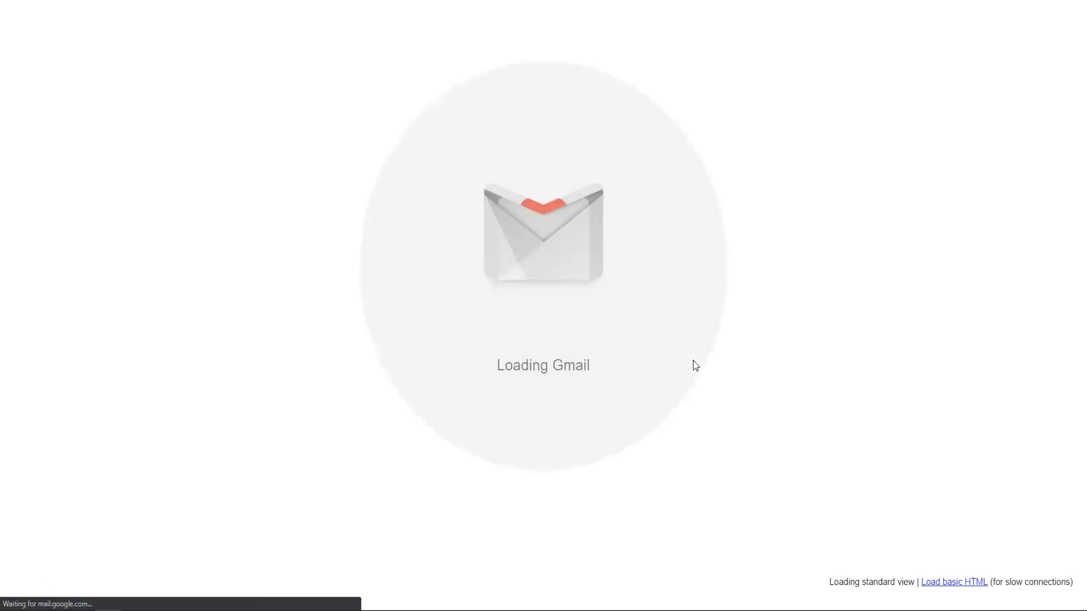